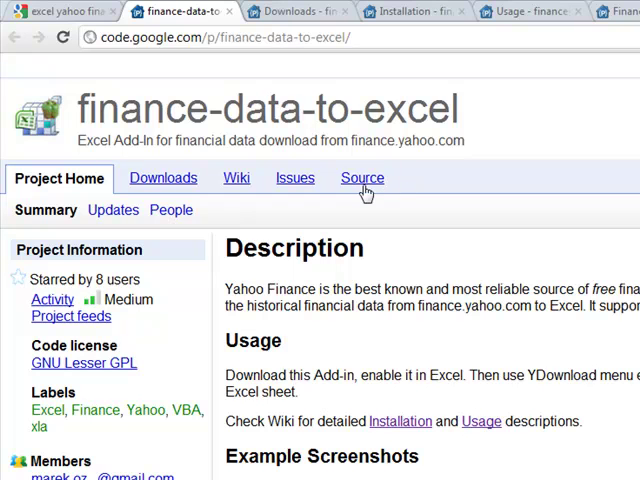
mouse_move(138, 44)
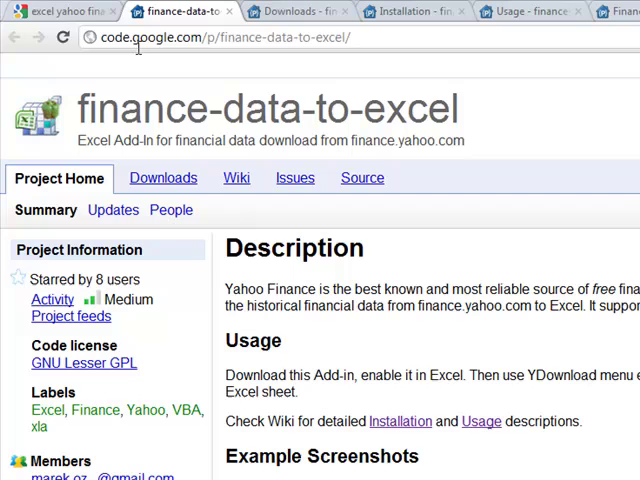
mouse_move(224, 82)
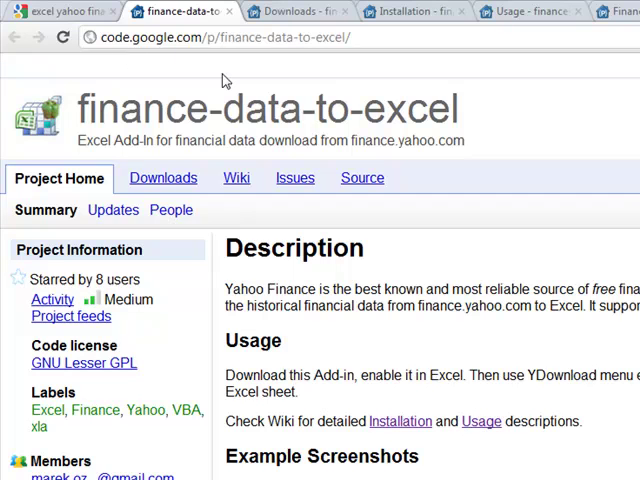
mouse_move(224, 84)
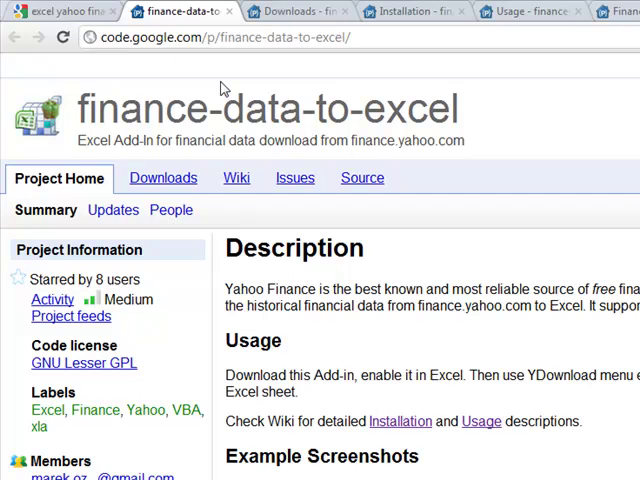
mouse_move(432, 444)
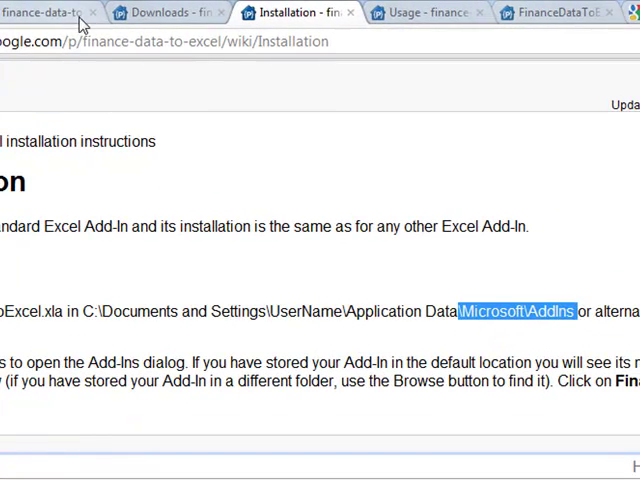
Step: Download FinanceDataToExcel.xla from the project's Downloads list
click(168, 12)
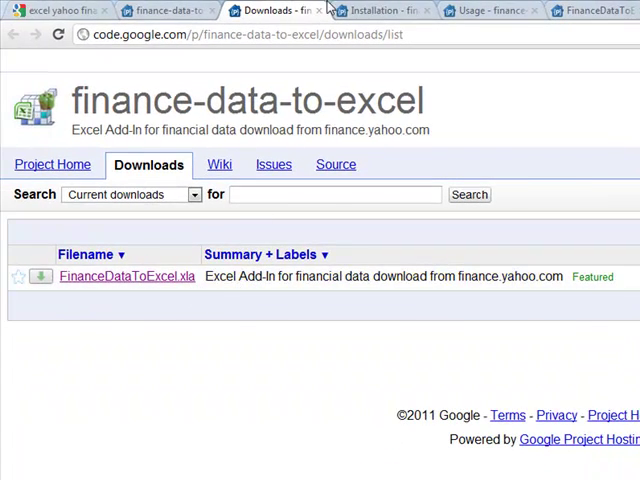
click(380, 10)
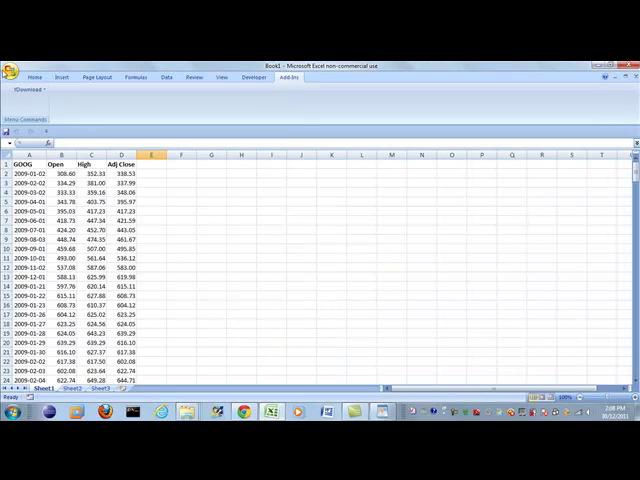
Step: Show the Add-Ins category of Excel Options via the Office button
click(12, 48)
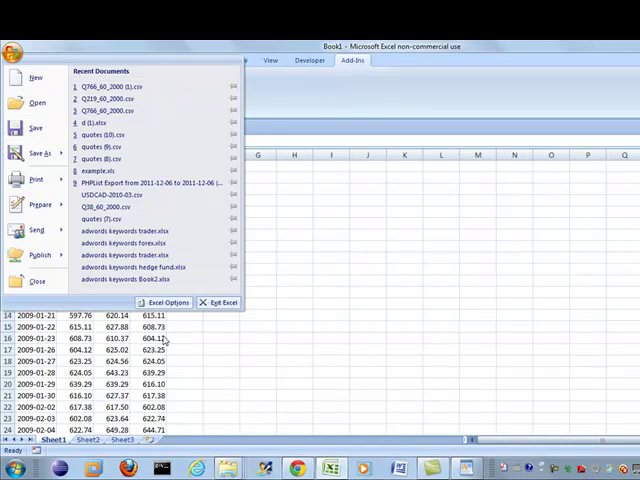
click(168, 302)
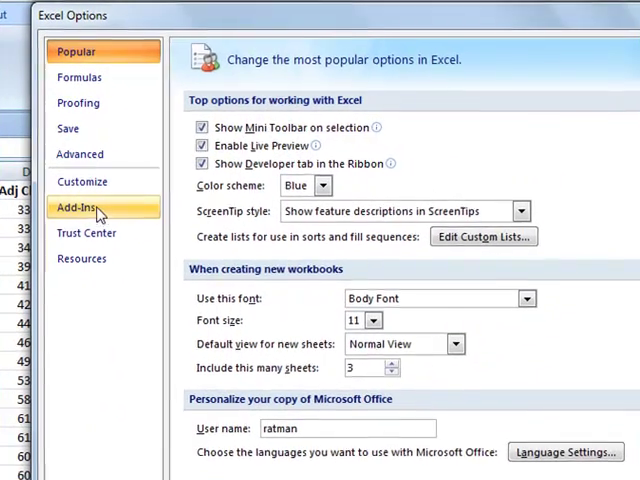
click(80, 208)
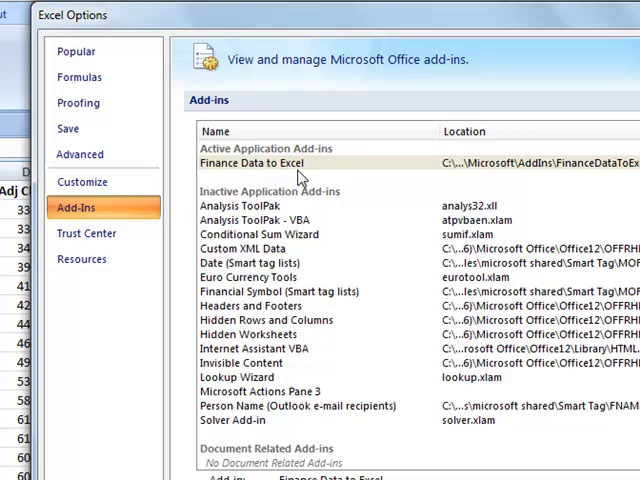
scroll(down, 3)
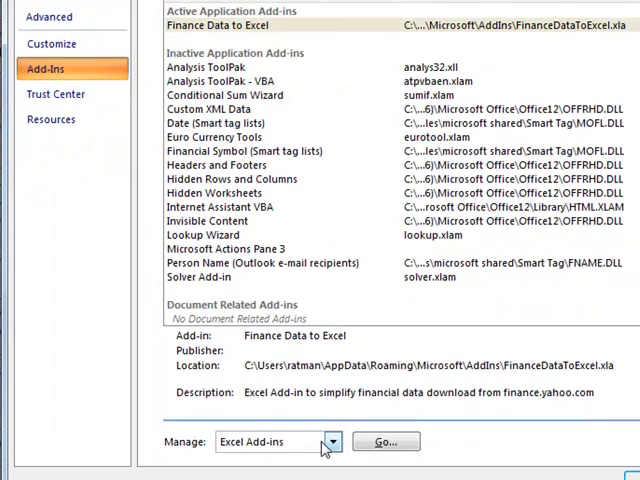
mouse_move(316, 456)
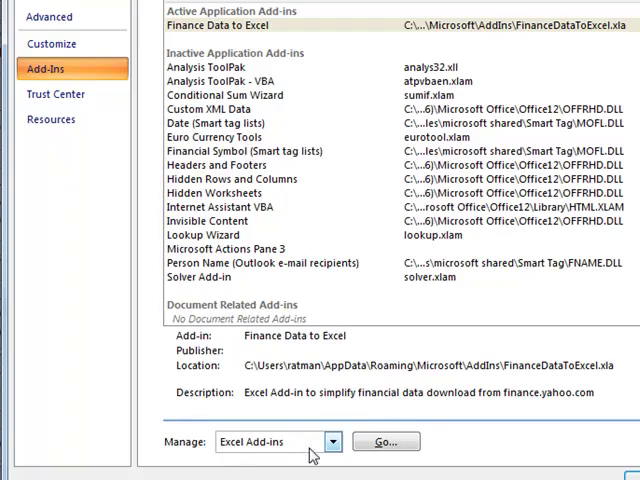
Step: Tick Finance Data to Excel in the Excel Add-ins list and confirm
click(332, 440)
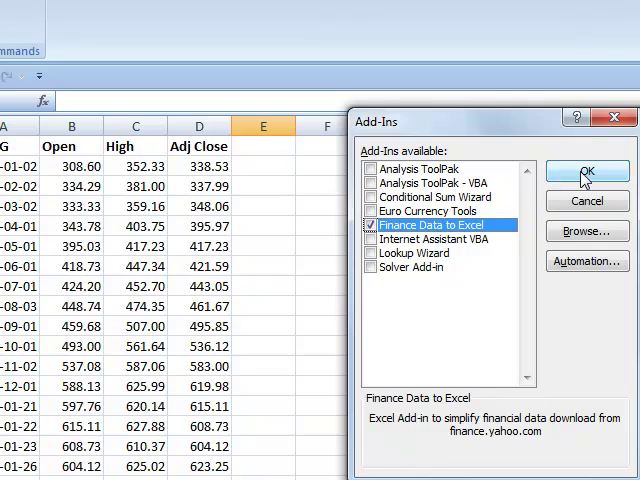
click(588, 170)
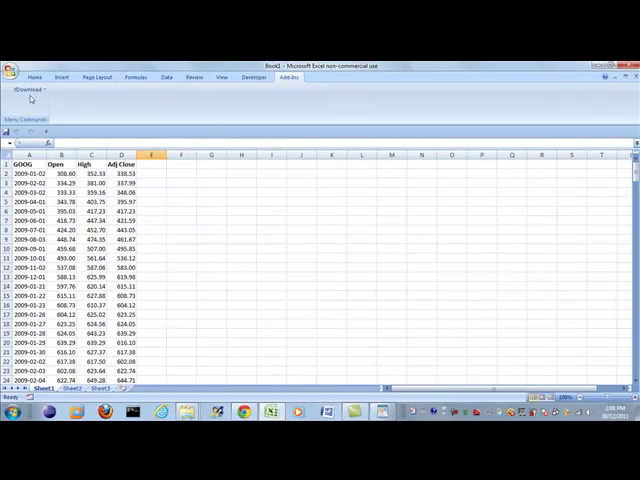
click(12, 72)
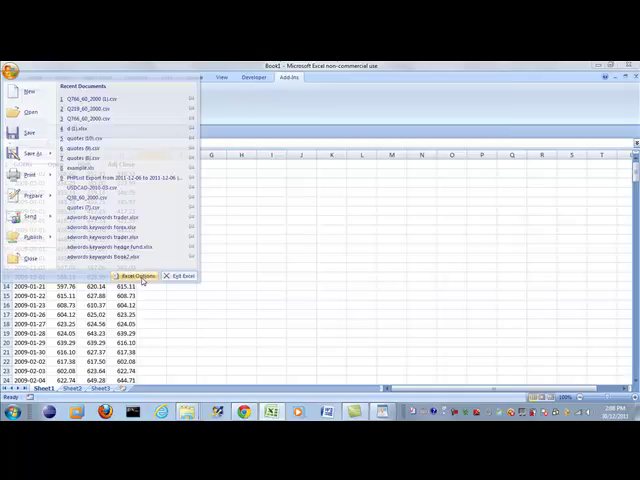
click(136, 276)
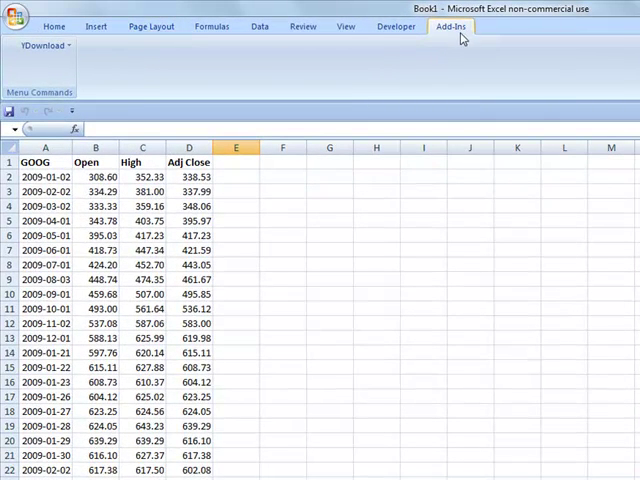
mouse_move(470, 40)
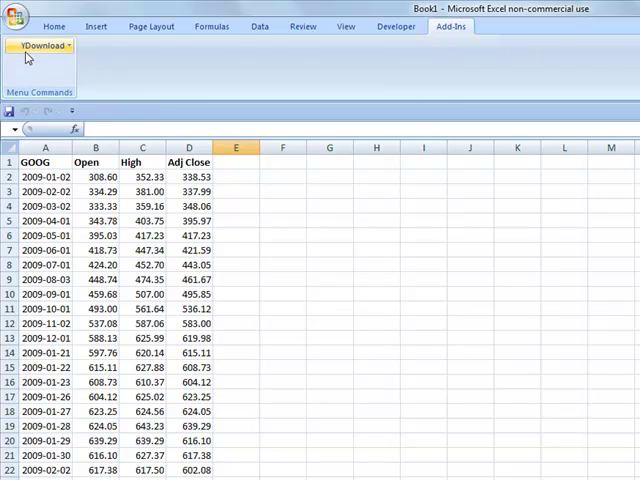
mouse_move(42, 64)
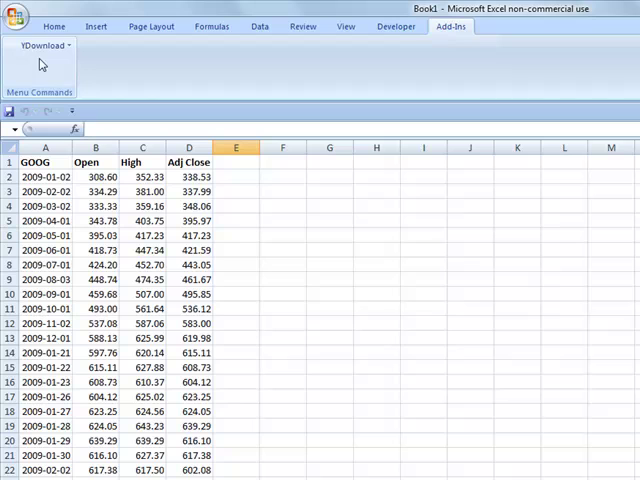
Step: Fill the Single Ticker YDownload form: 2009-01-01 to 2010-01-01, frequency, Date and Adj.Close
click(42, 44)
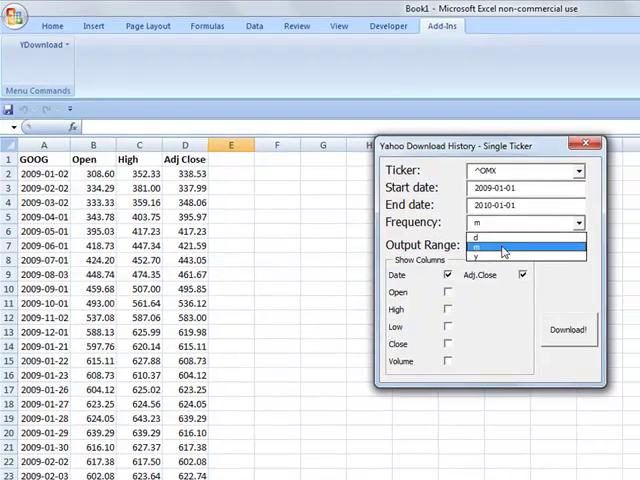
click(504, 246)
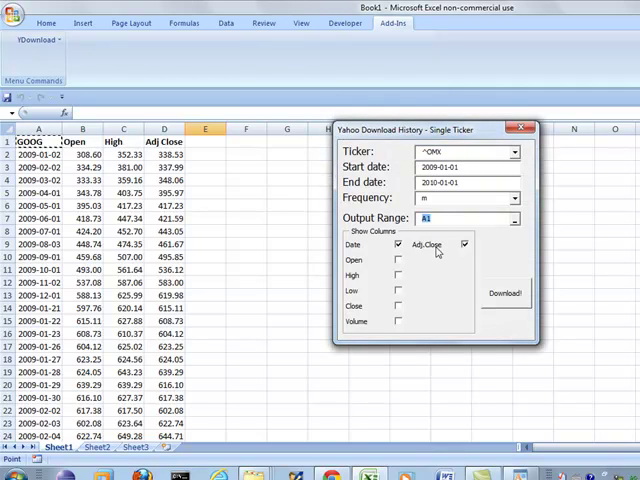
mouse_move(404, 304)
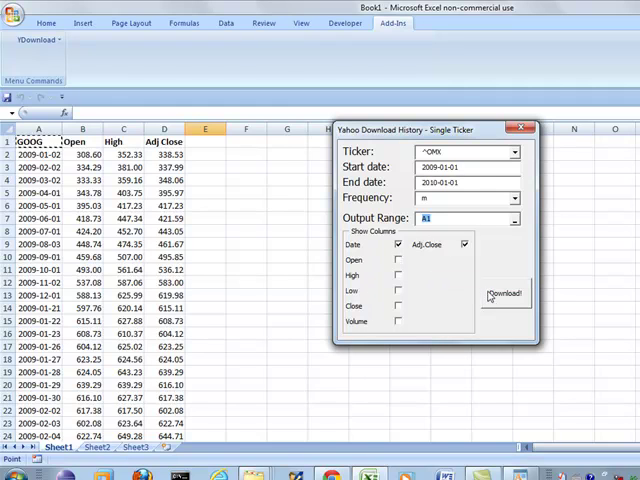
Step: Run Download! and scroll through the 2009 daily adjusted-close rows
click(504, 292)
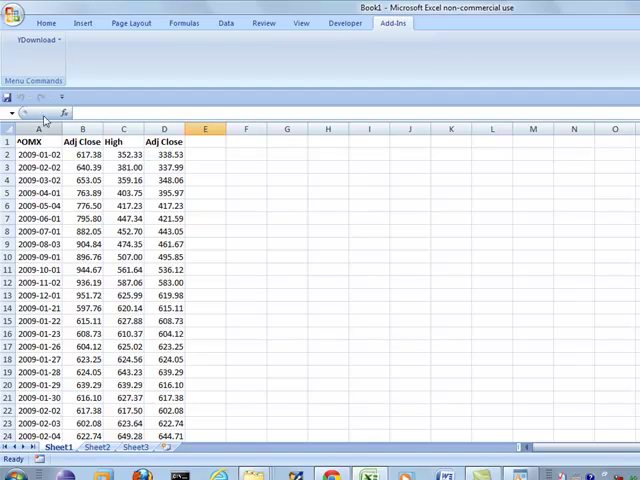
scroll(down, 3)
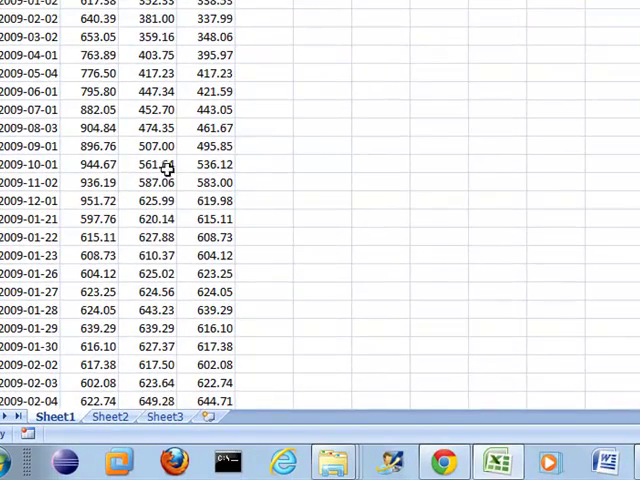
scroll(down, 3)
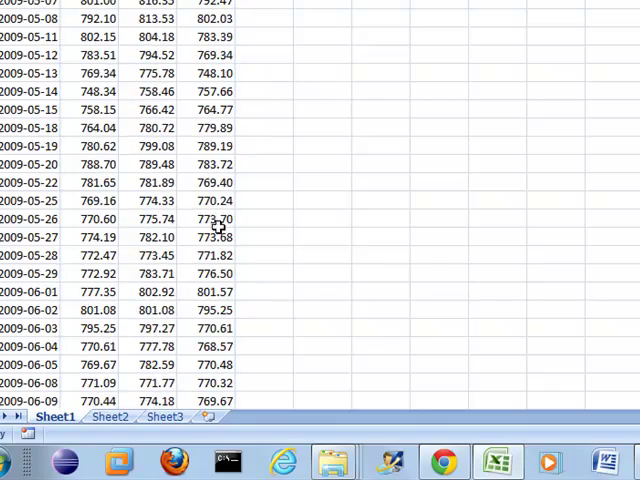
scroll(up, 3)
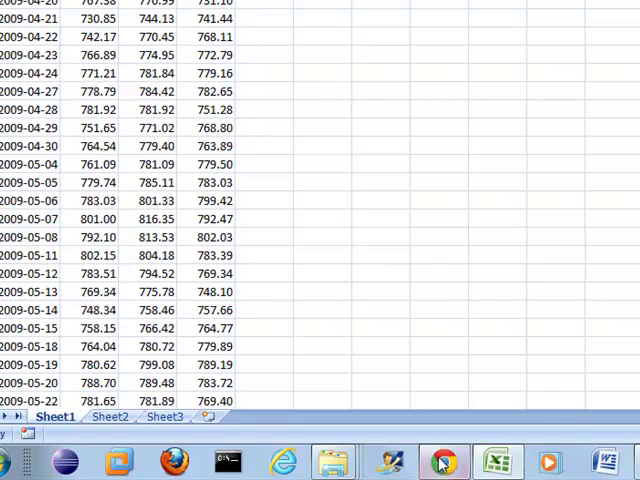